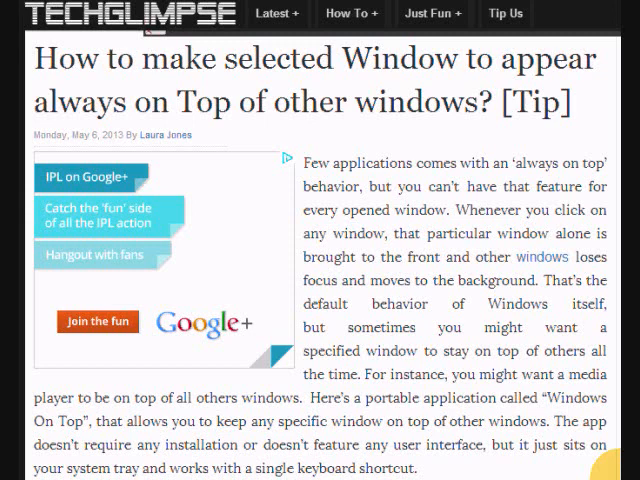
Read down the TechGlimpse article and follow its 'Download Windows on Top' link
{"action": "scroll", "scroll_direction": "down", "scroll_amount": 3}
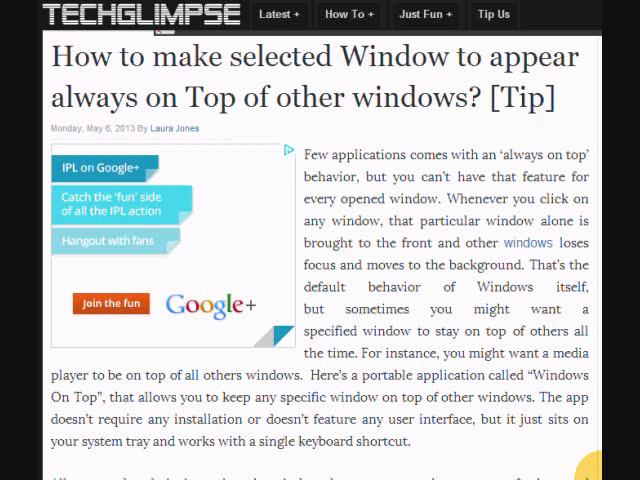
{"action": "scroll", "scroll_direction": "down", "scroll_amount": 3}
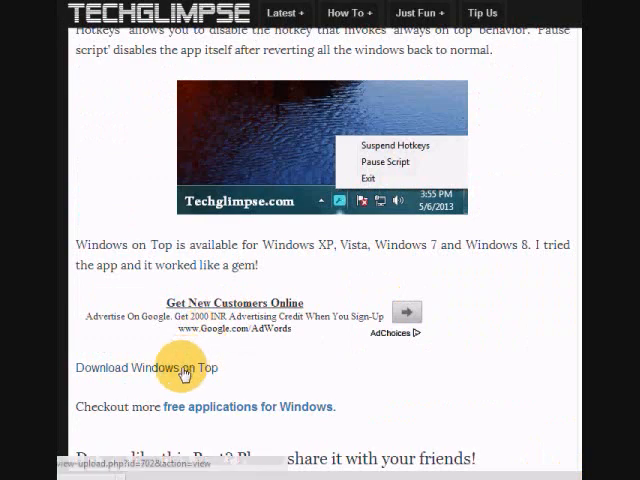
{"action": "left_click", "coordinate": [130, 368]}
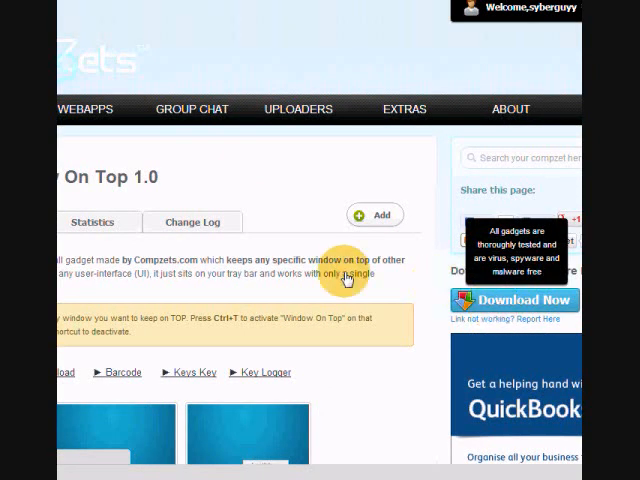
Download Window On Top 1.0 and launch the downloaded WindowOnTop.exe
{"action": "left_click", "coordinate": [516, 300]}
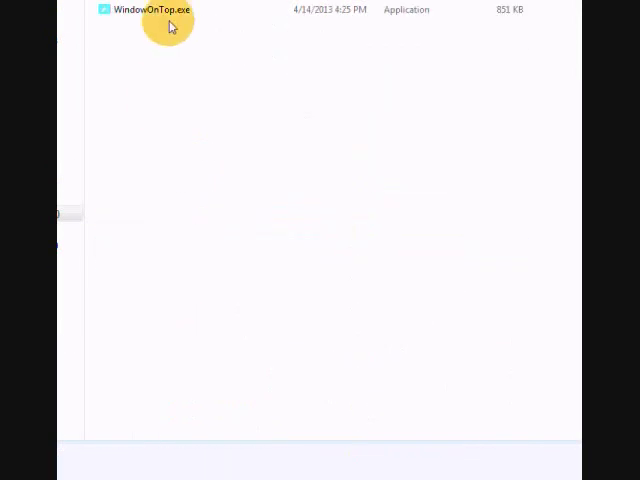
{"action": "left_click", "coordinate": [150, 8]}
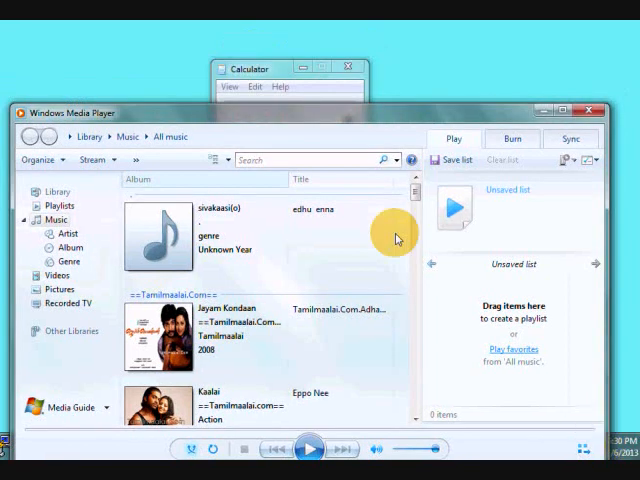
{"action": "mouse_move", "coordinate": [250, 116]}
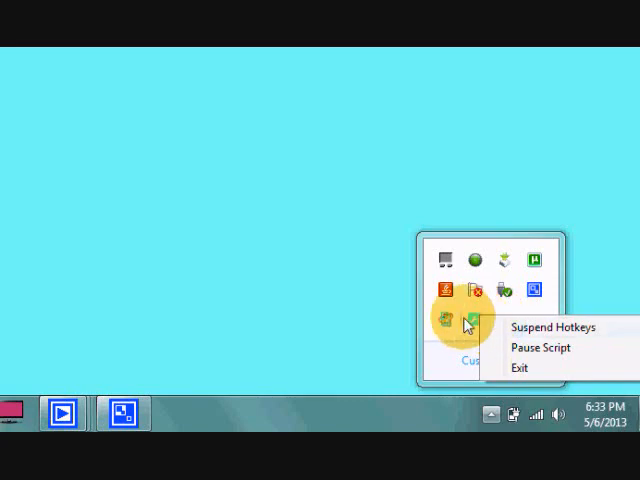
{"action": "mouse_move", "coordinate": [476, 322]}
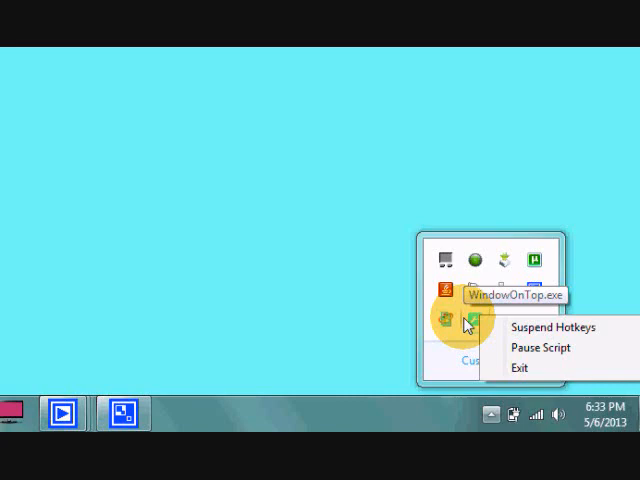
{"action": "mouse_move", "coordinate": [256, 222]}
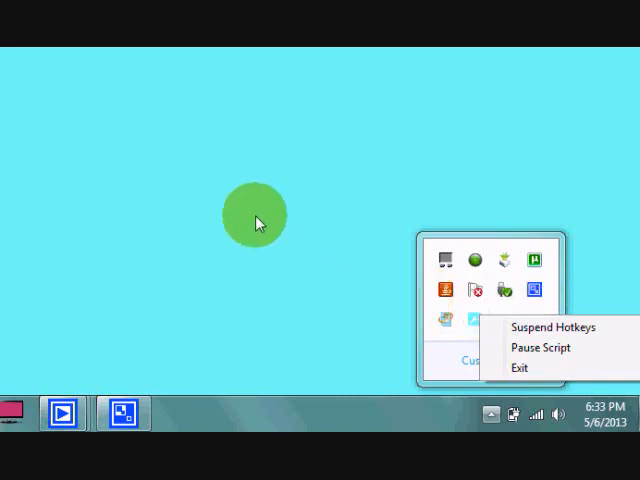